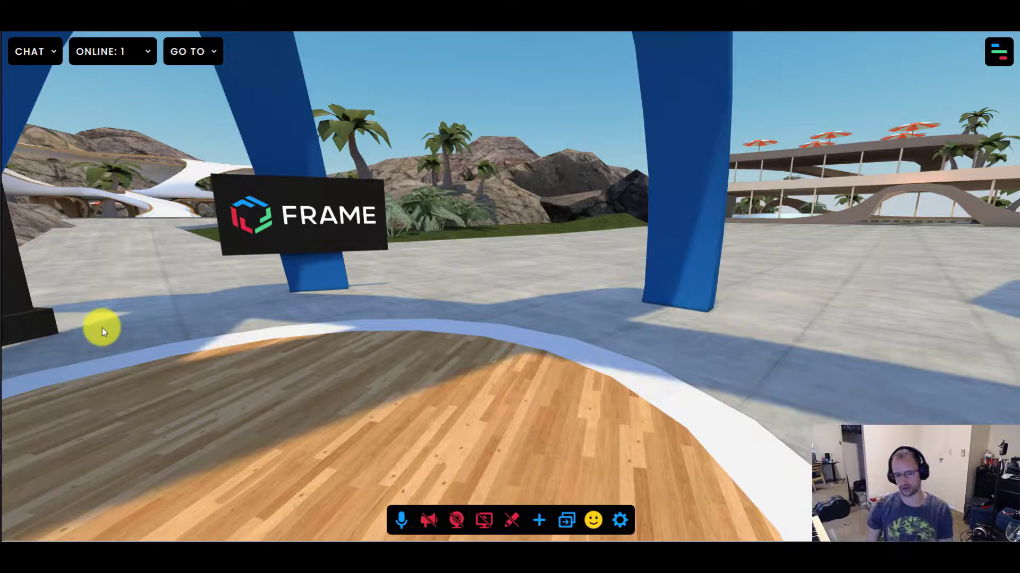
{"action": "mouse_move", "coordinate": [572, 452]}
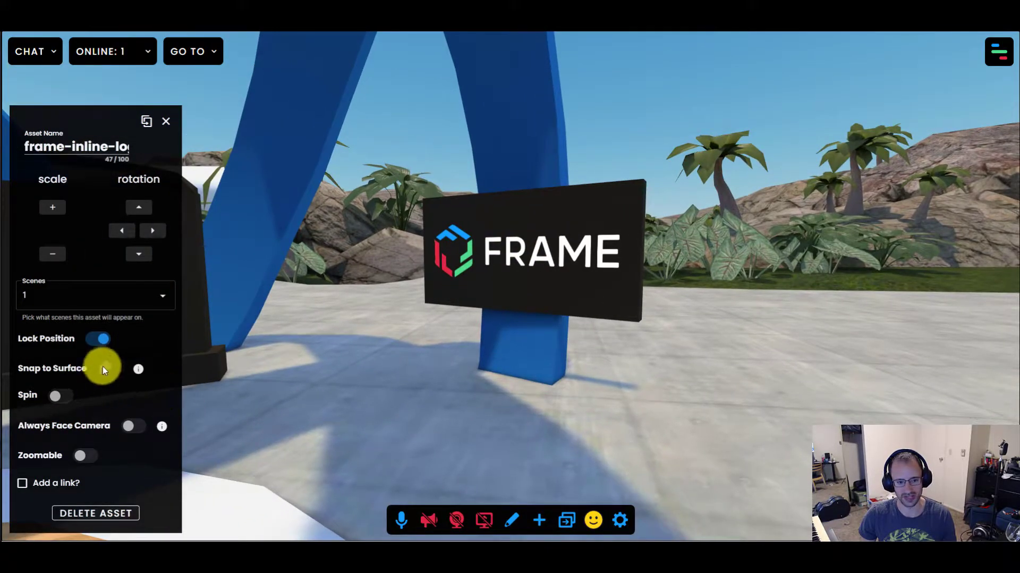
{"action": "mouse_move", "coordinate": [165, 122]}
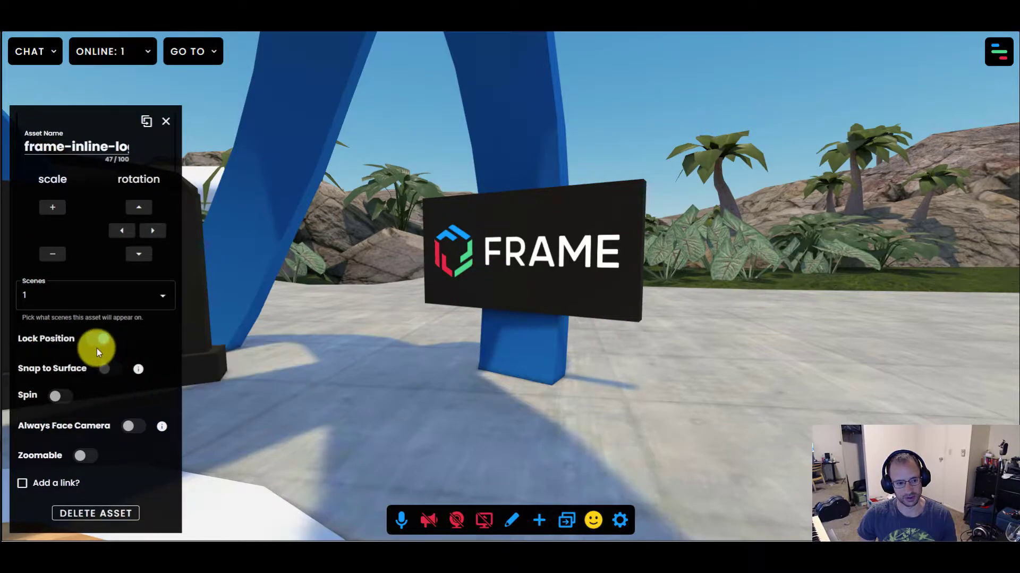
- Turn Lock Position off for the Frame logo sign on the plaza
{"action": "left_click", "coordinate": [511, 519]}
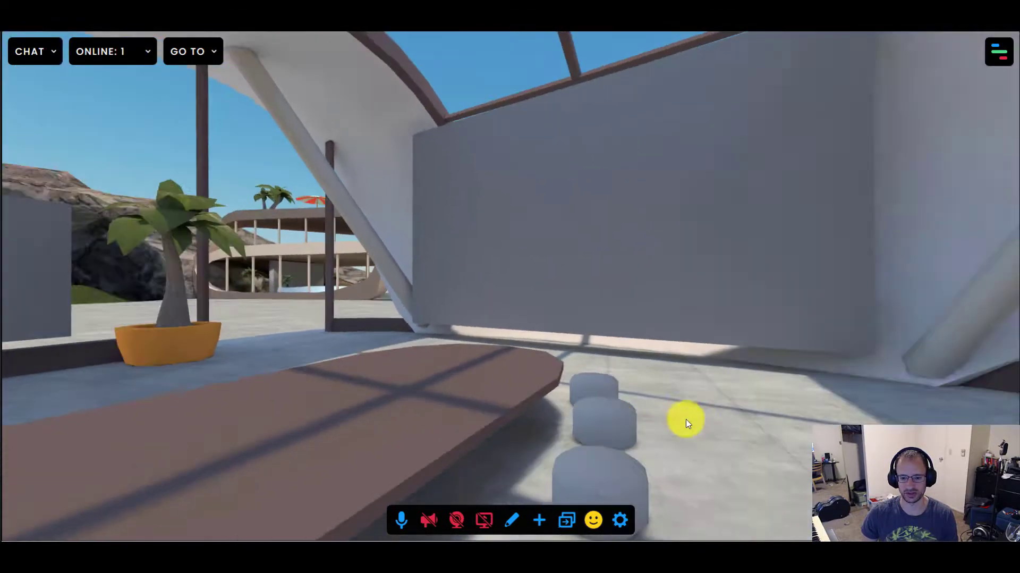
- Place a Streaming Screen in the covered seating area and share the desktop onto it
{"action": "left_click", "coordinate": [539, 520]}
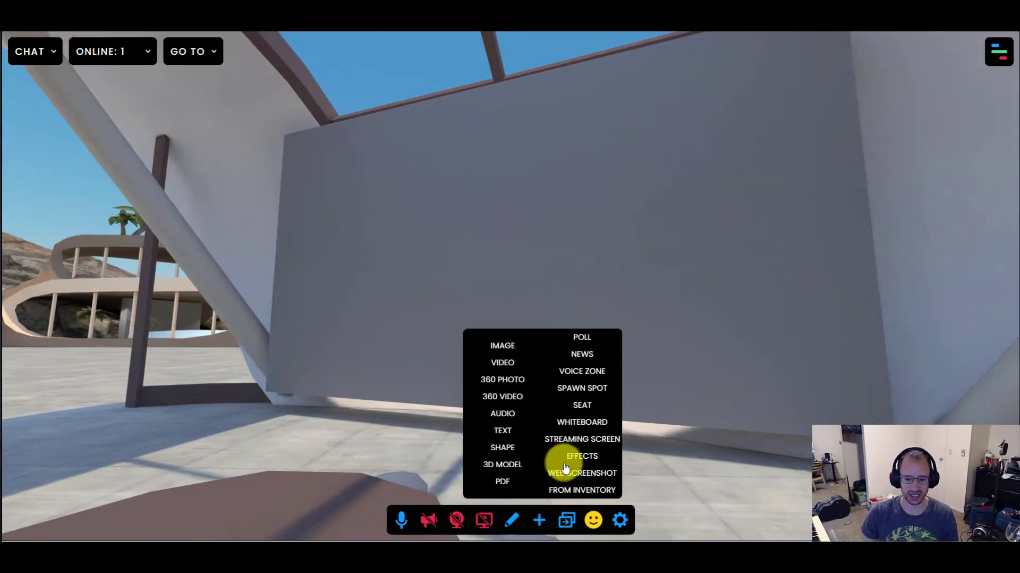
{"action": "mouse_move", "coordinate": [581, 439]}
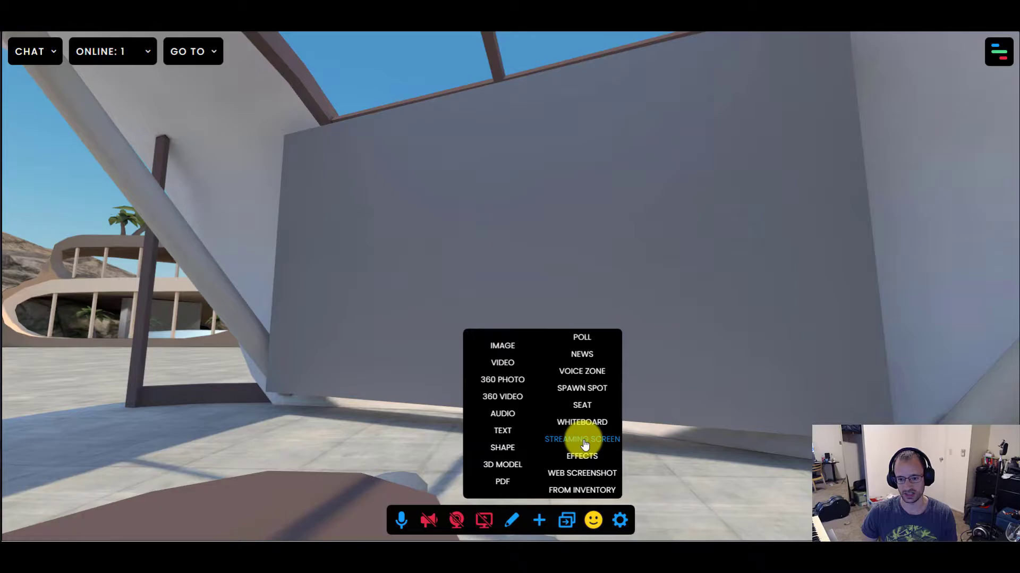
{"action": "left_click", "coordinate": [581, 438]}
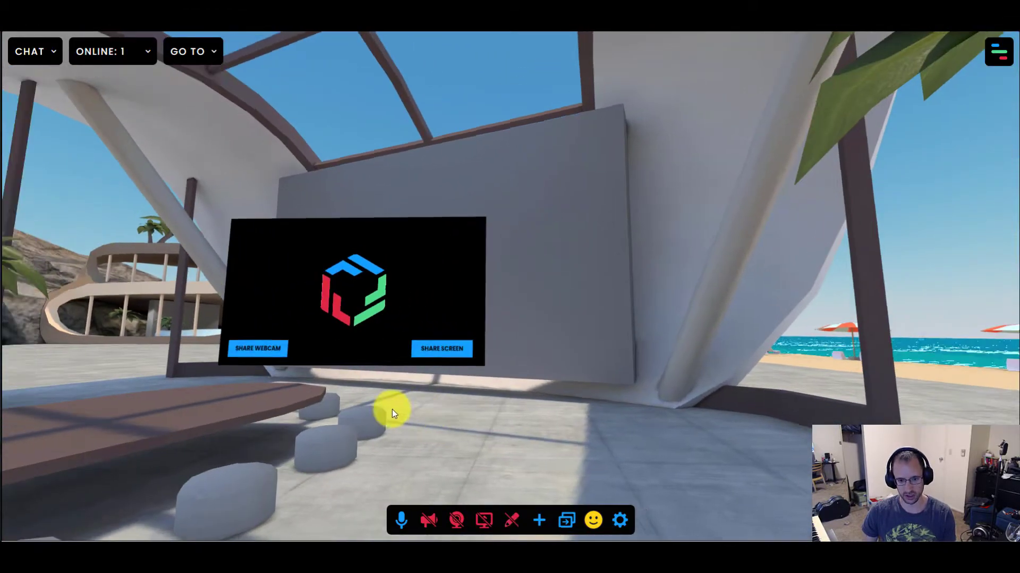
{"action": "left_click", "coordinate": [442, 348]}
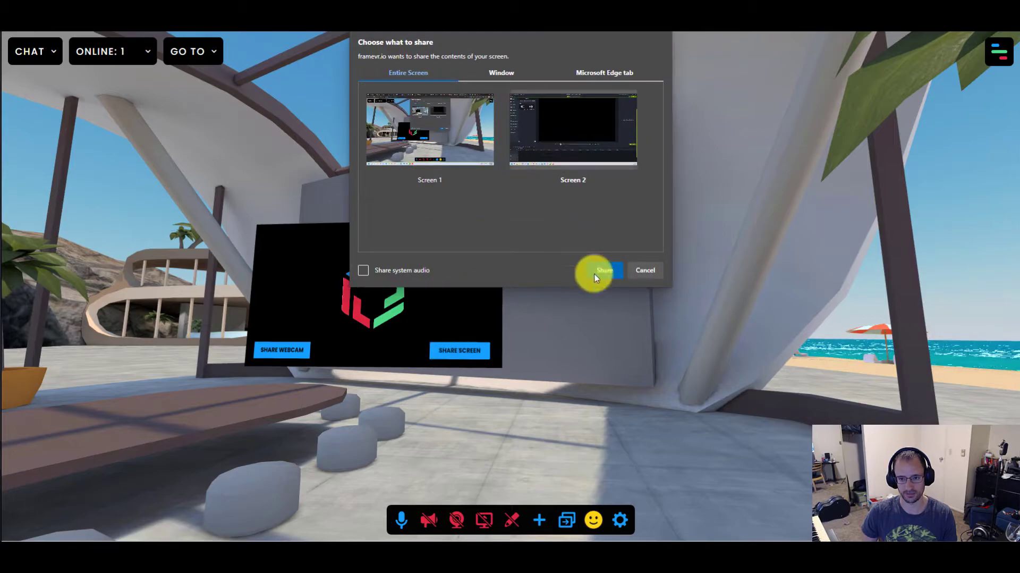
{"action": "left_click", "coordinate": [604, 270]}
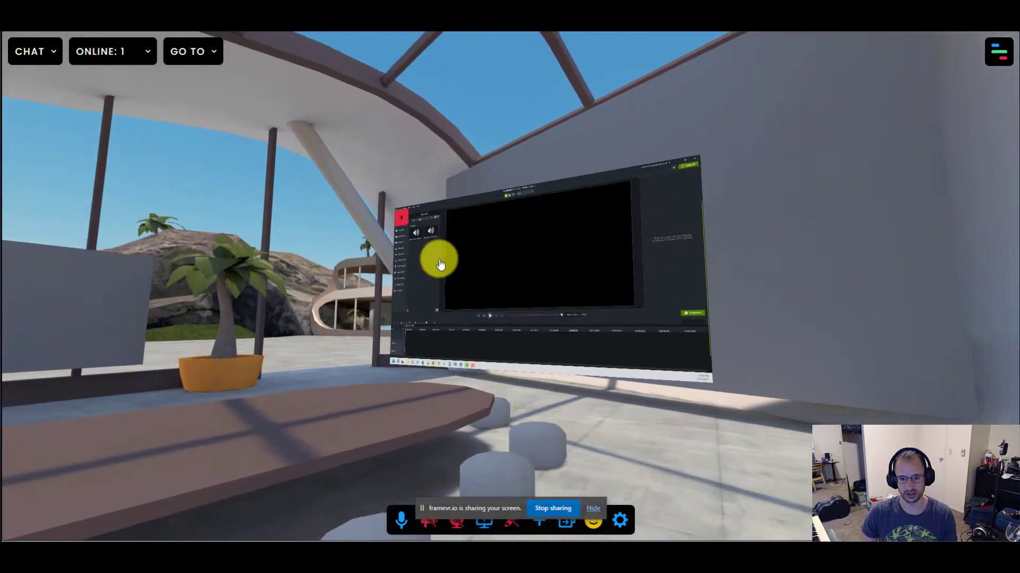
{"action": "mouse_move", "coordinate": [403, 225]}
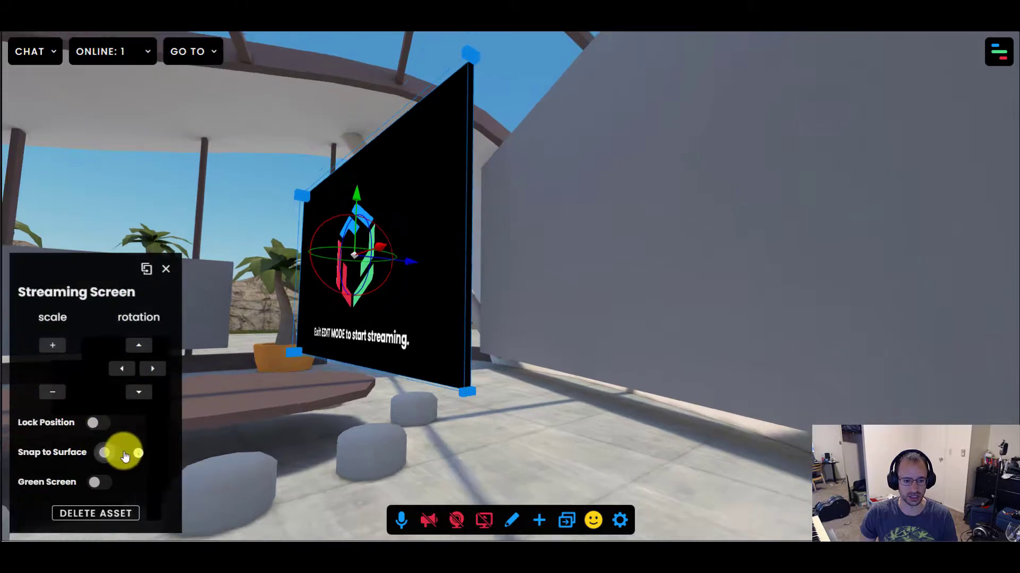
- Disable Snap to Surface and fit the enlarged screen flush on the front wall
{"action": "left_click", "coordinate": [110, 451]}
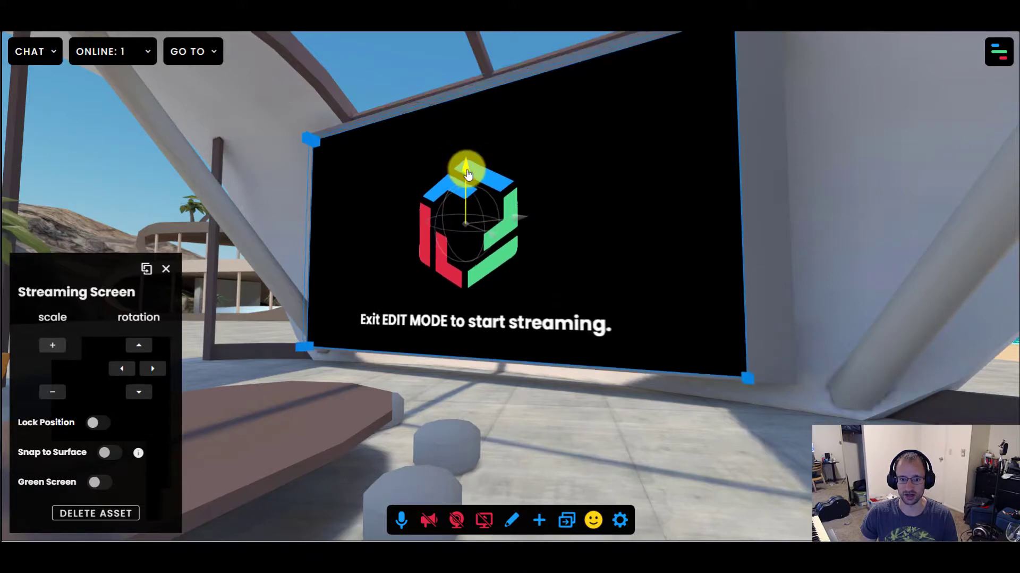
{"action": "left_click", "coordinate": [139, 391]}
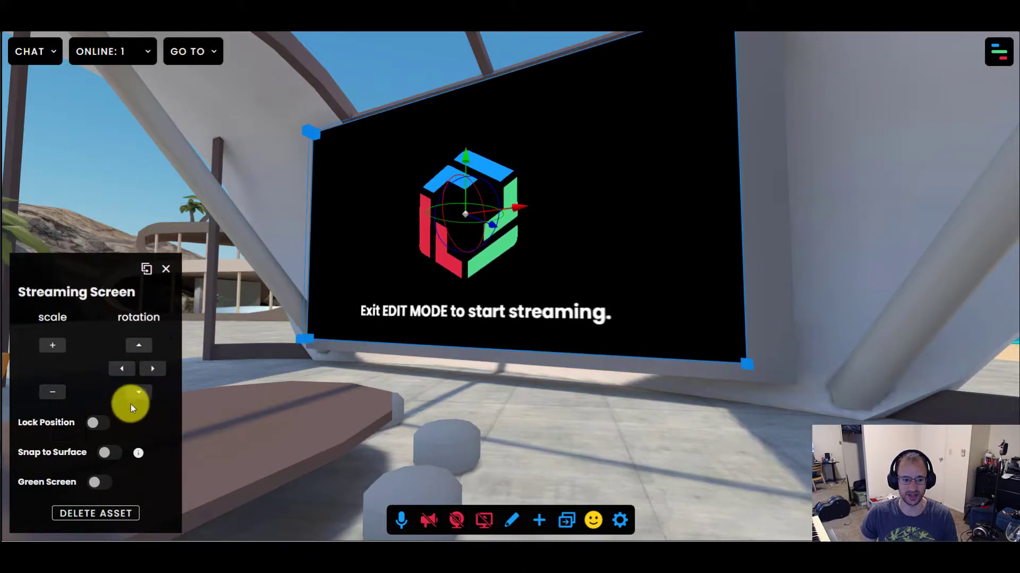
{"action": "left_click", "coordinate": [96, 421]}
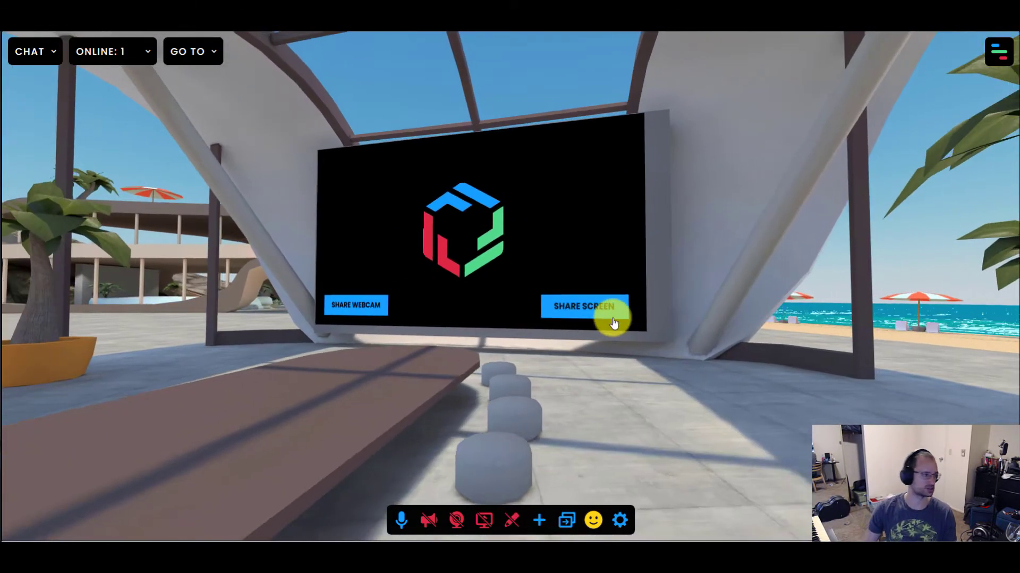
{"action": "left_click", "coordinate": [583, 306]}
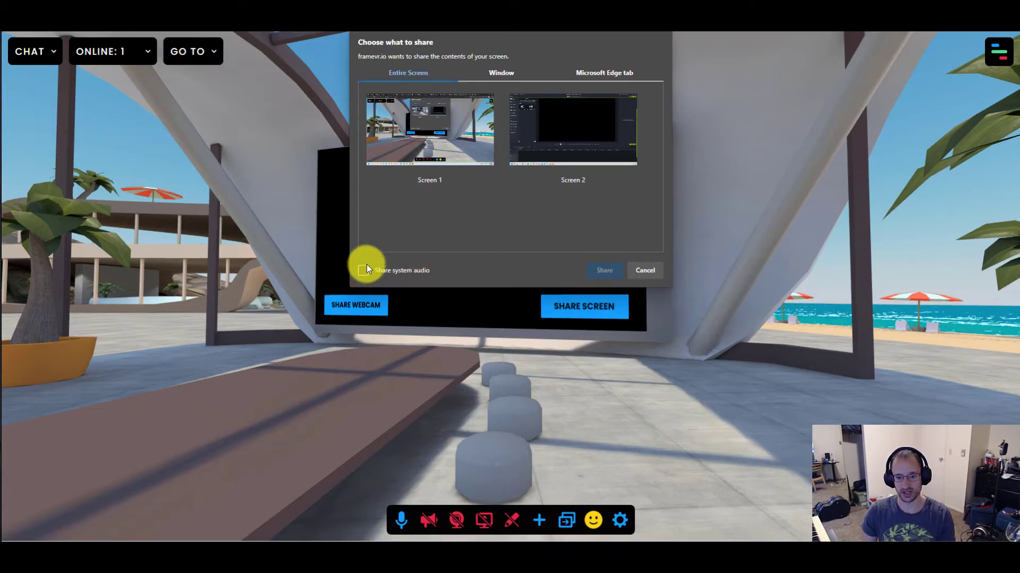
{"action": "mouse_move", "coordinate": [361, 270]}
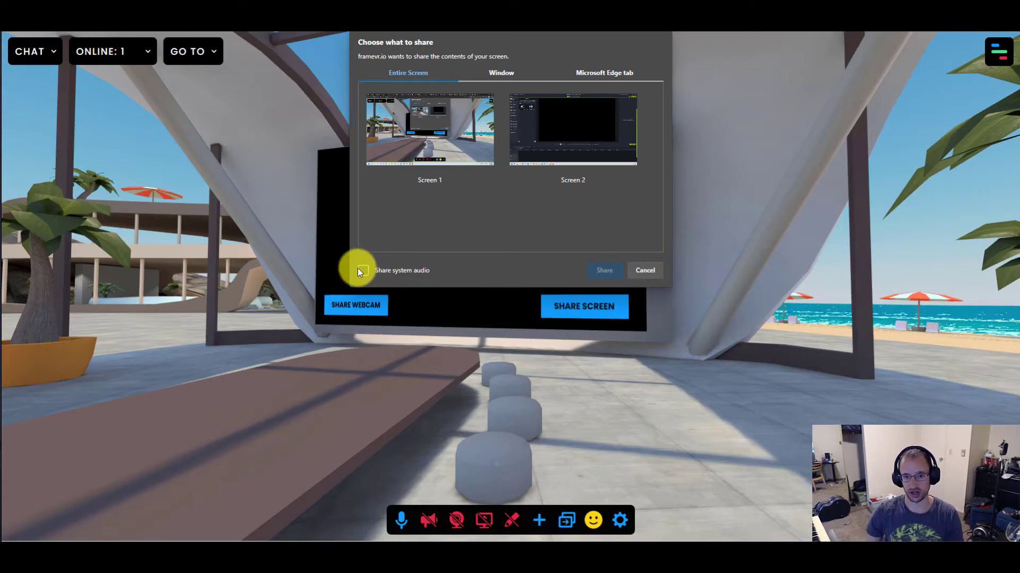
{"action": "mouse_move", "coordinate": [585, 254]}
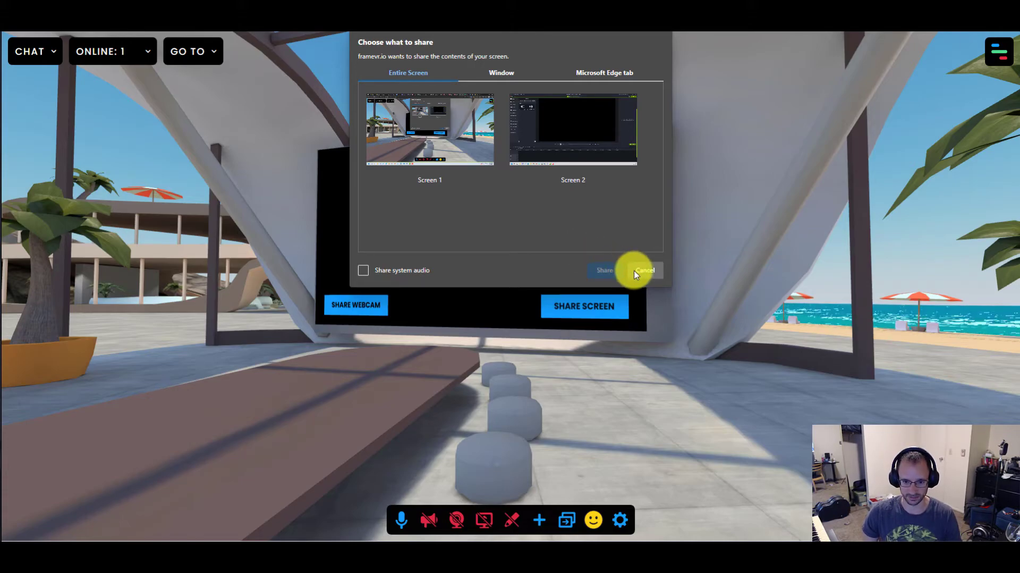
{"action": "left_click", "coordinate": [644, 270]}
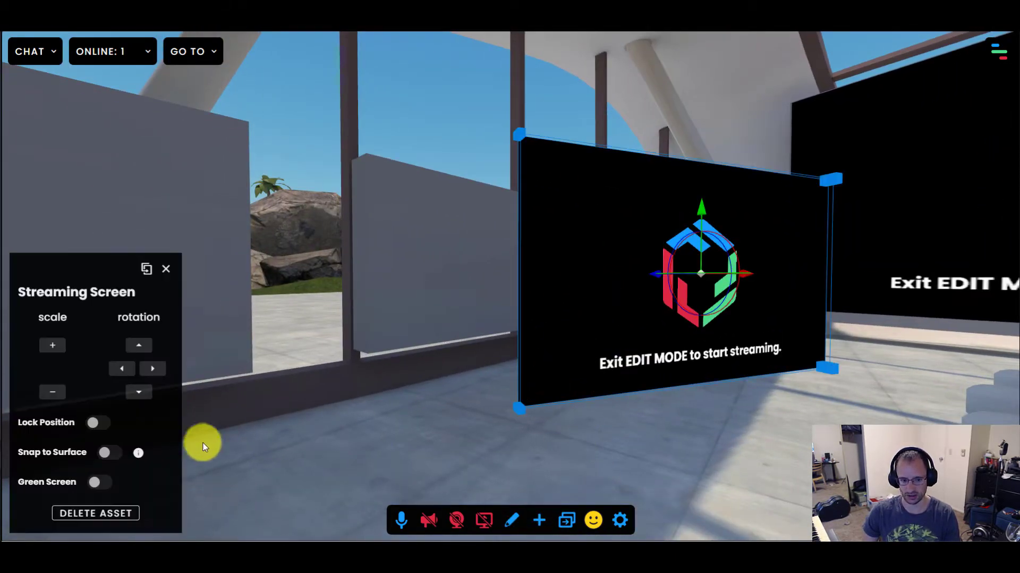
- Enable Snap to Surface and position the second, smaller screen on the side wall
{"action": "left_click", "coordinate": [108, 452]}
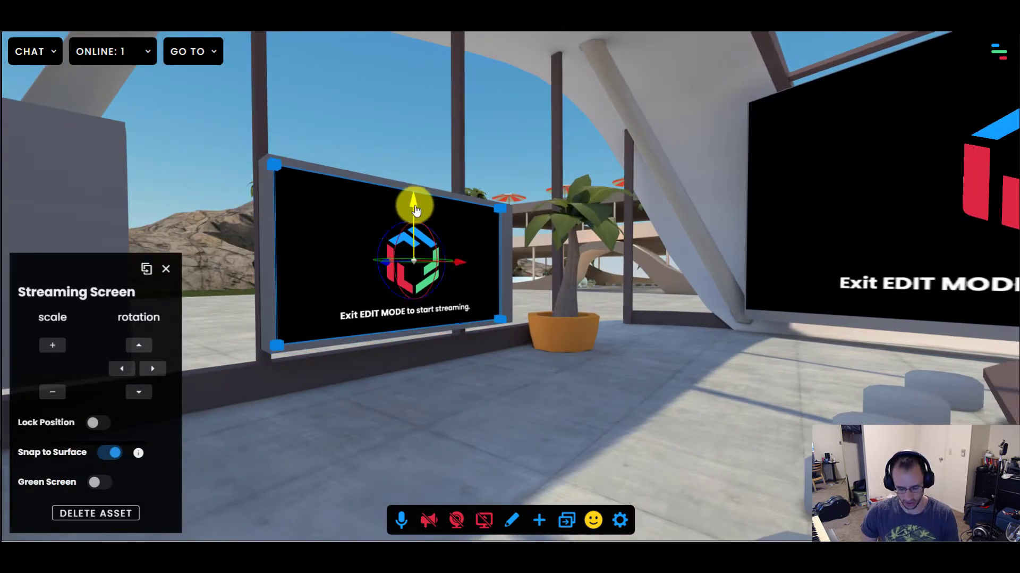
{"action": "left_click", "coordinate": [511, 519]}
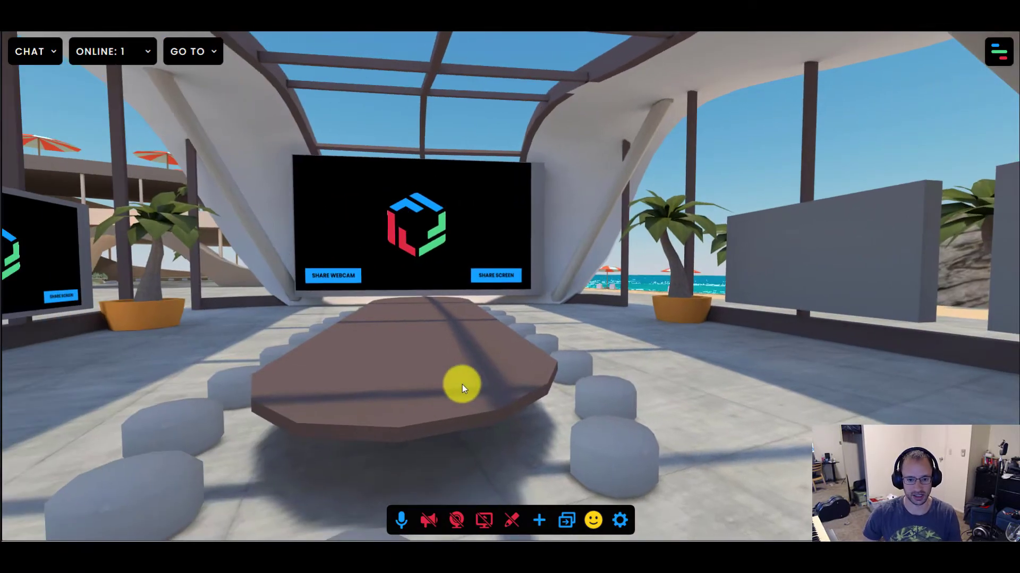
{"action": "left_click", "coordinate": [539, 520]}
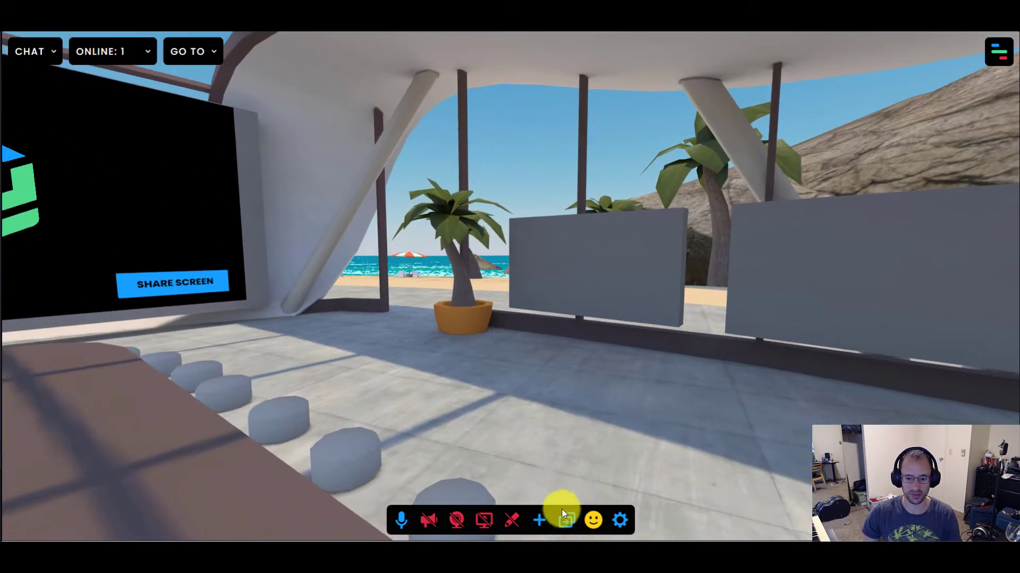
{"action": "left_click", "coordinate": [538, 518]}
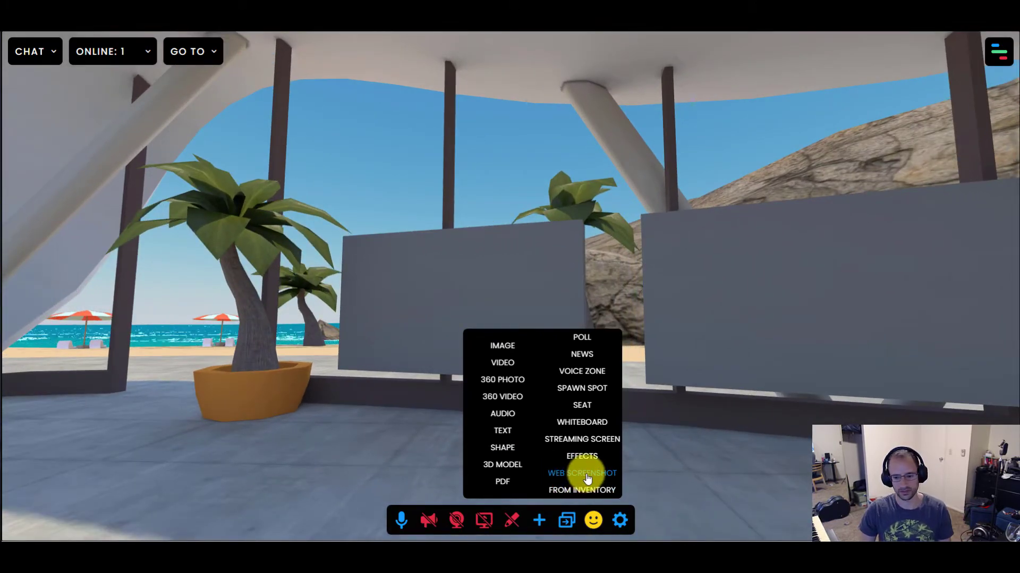
{"action": "left_click", "coordinate": [582, 472]}
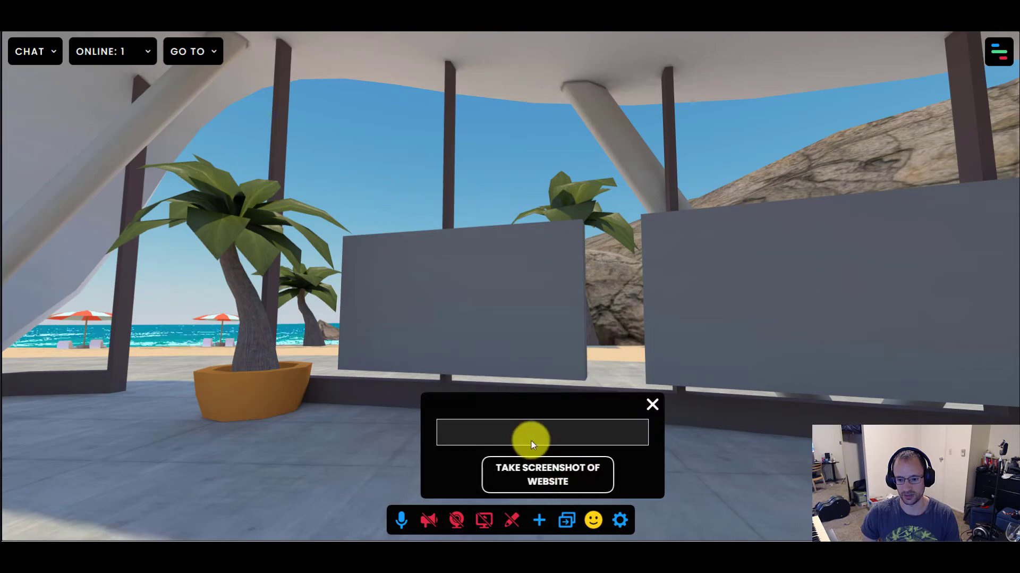
{"action": "type", "text": "https://learn.framevr.io"}
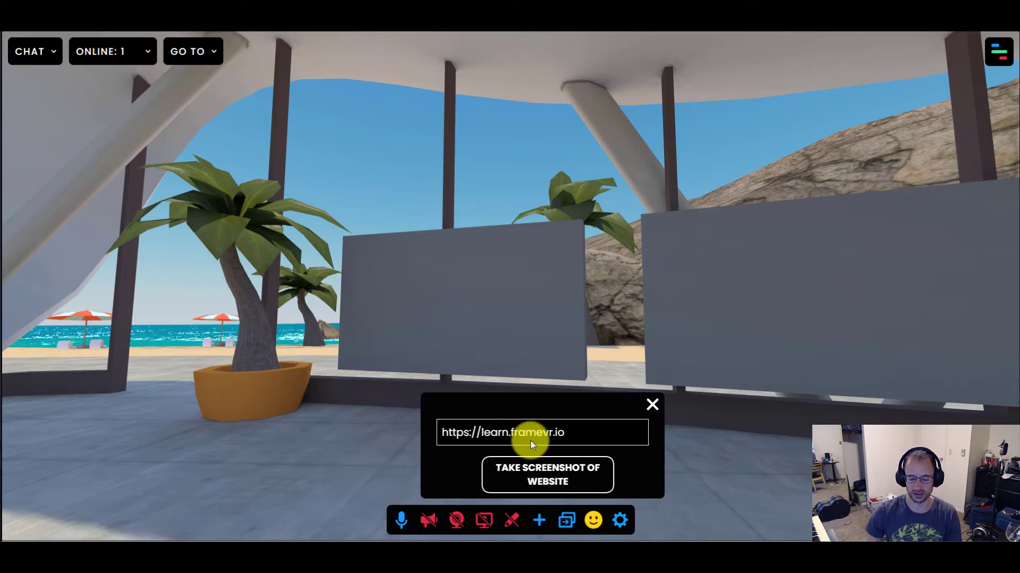
{"action": "left_click", "coordinate": [547, 474]}
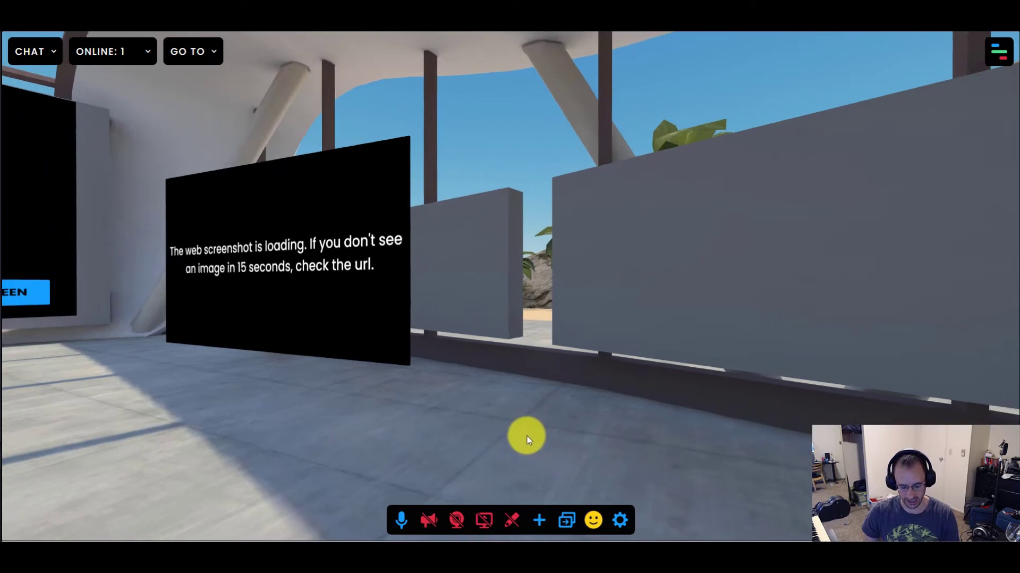
{"action": "left_click", "coordinate": [286, 247]}
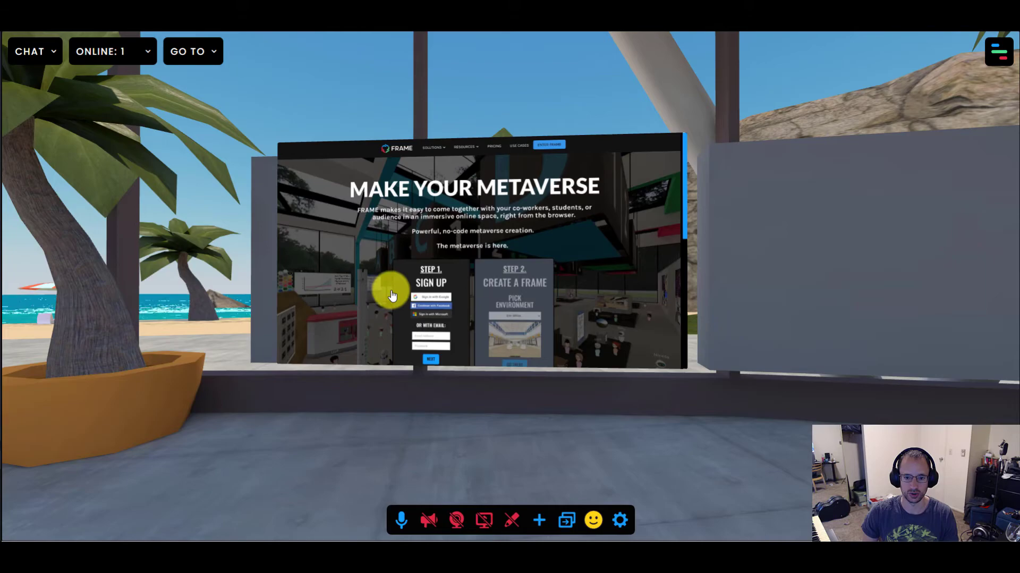
- Open the screenshot's learn.framevr.io link in a new browser tab
{"action": "left_click", "coordinate": [390, 293]}
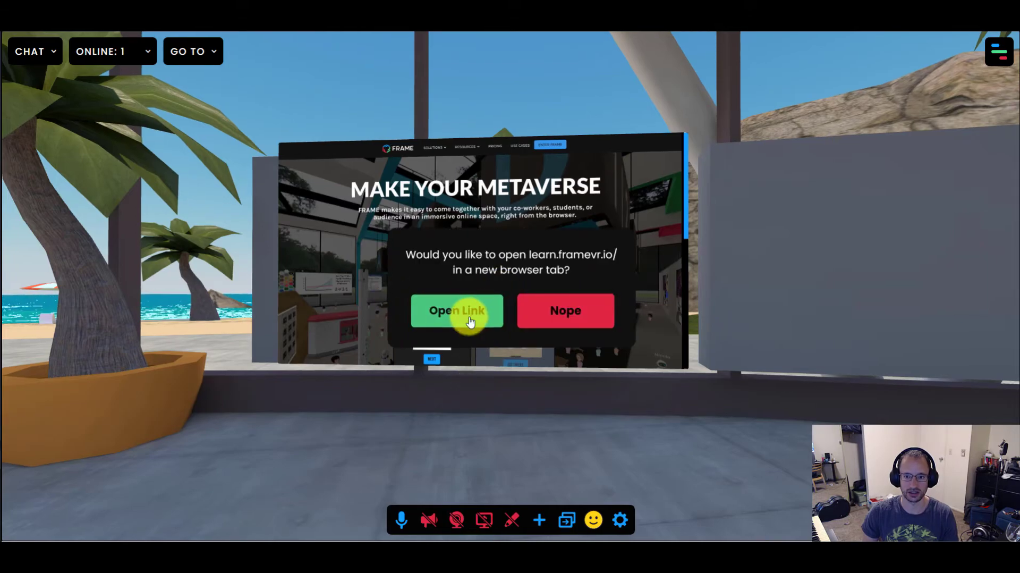
{"action": "left_click", "coordinate": [565, 310]}
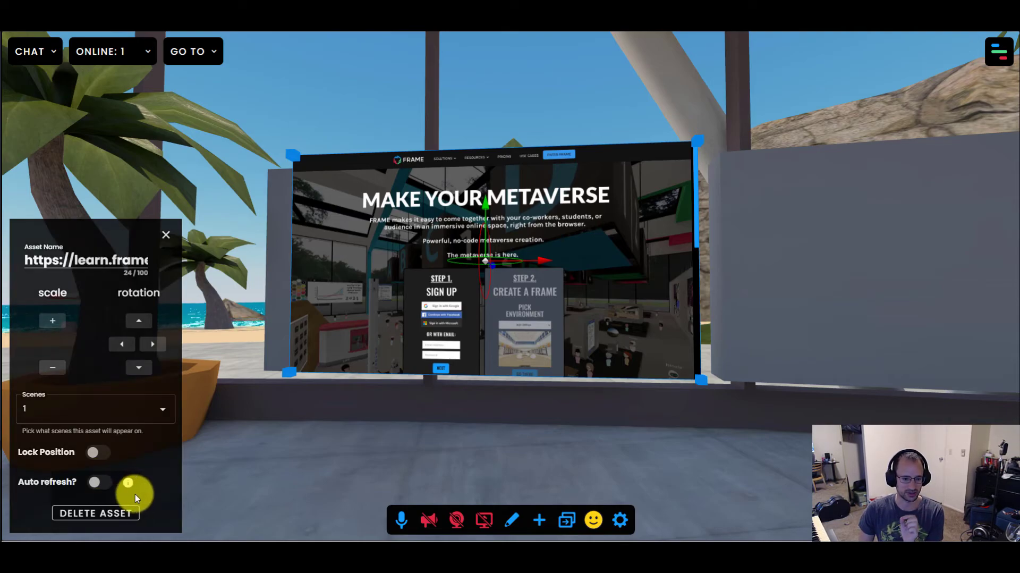
{"action": "mouse_move", "coordinate": [128, 481]}
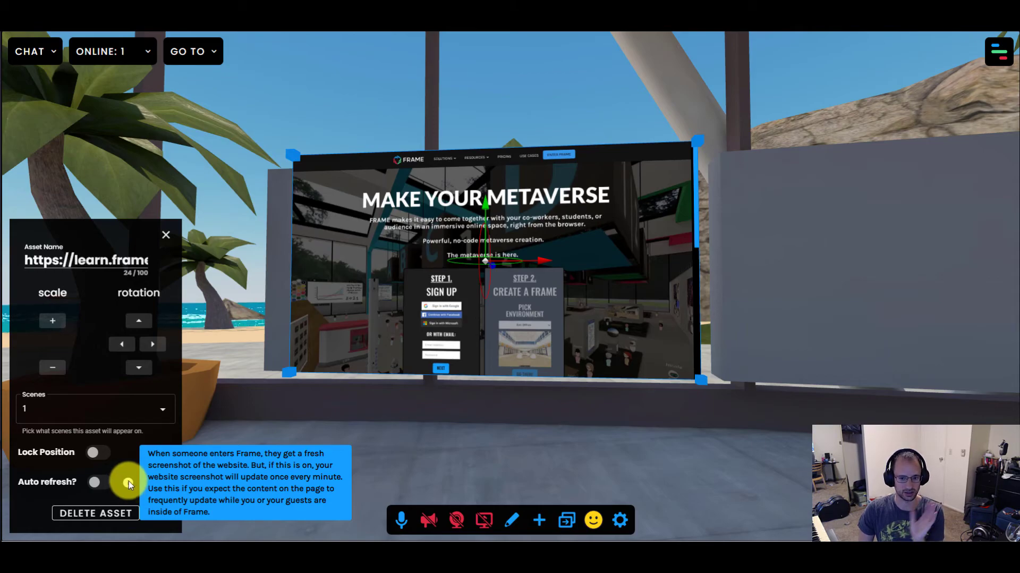
{"action": "mouse_move", "coordinate": [368, 300]}
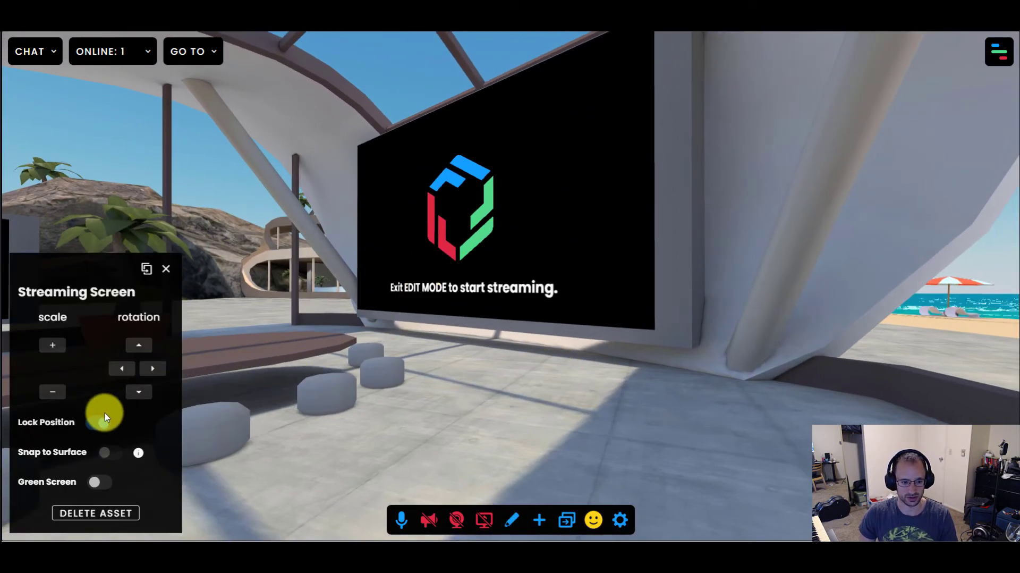
- Turn Lock Position on for the large wall streaming screen
{"action": "left_click", "coordinate": [474, 208]}
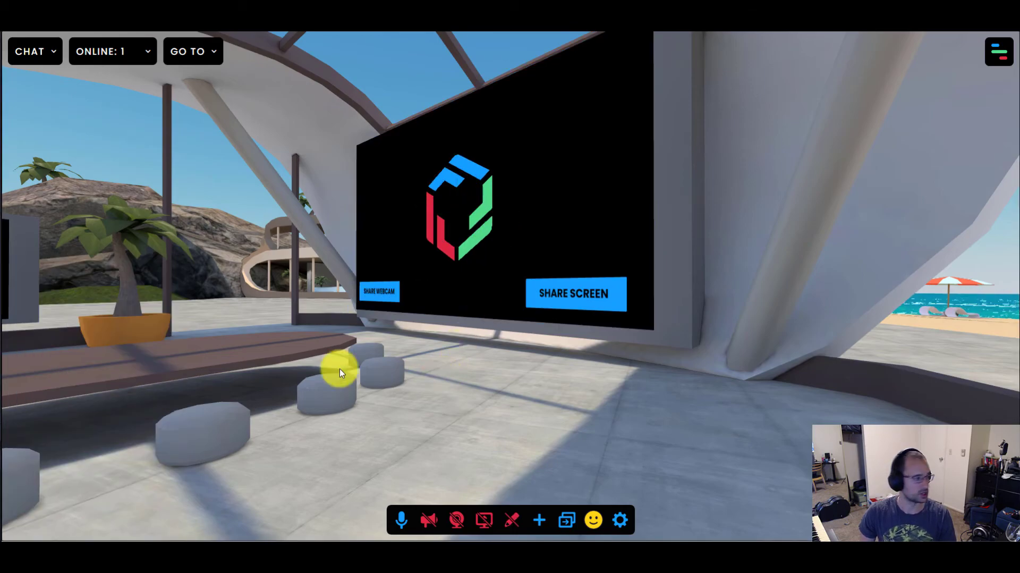
{"action": "mouse_move", "coordinate": [647, 376]}
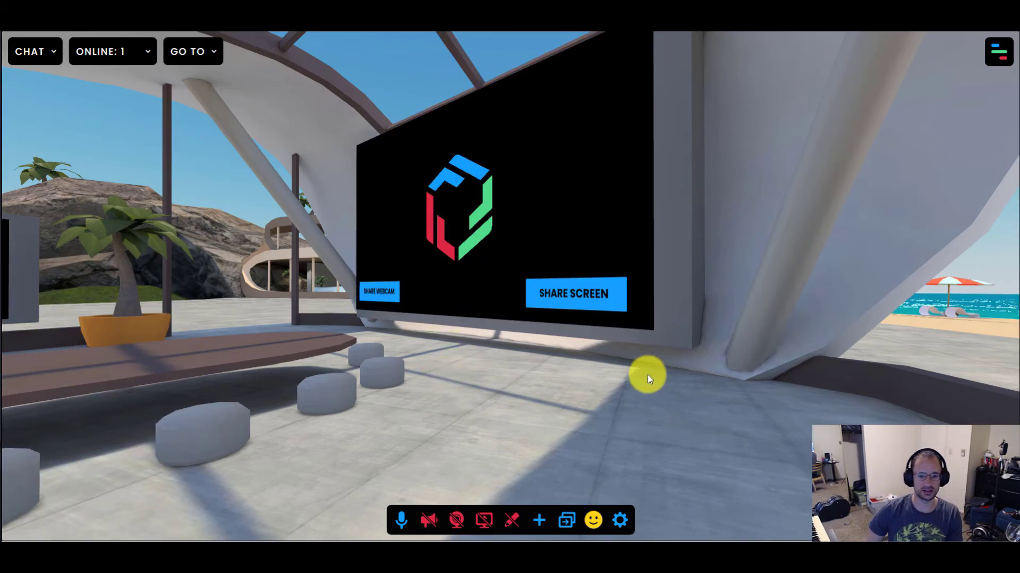